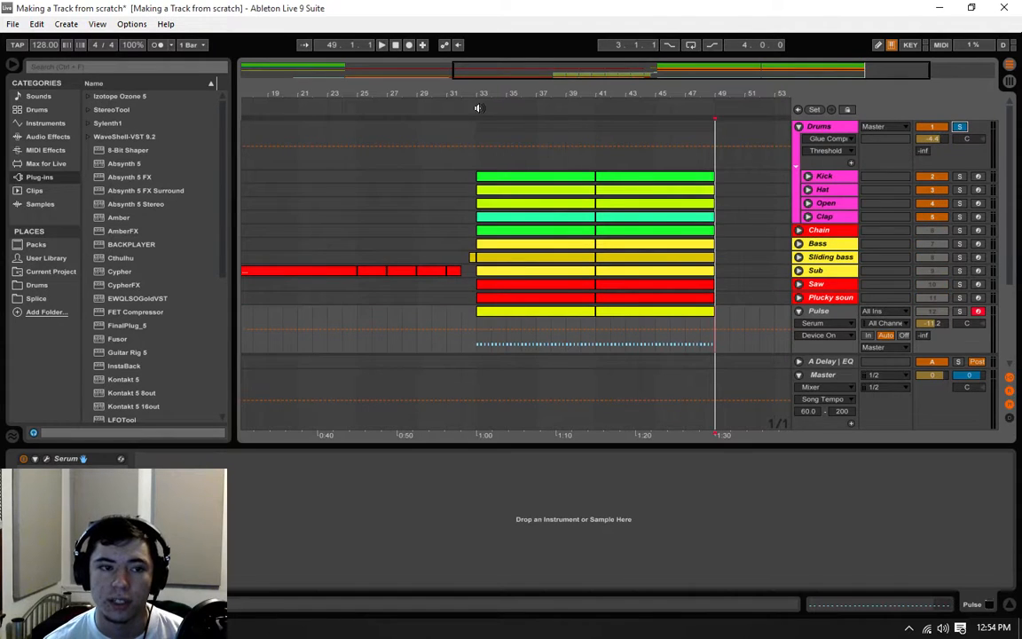
- Inspect the Clap and Kick Drum Rack devices, then collapse the Drums group
{"action": "left_click", "coordinate": [381, 44]}
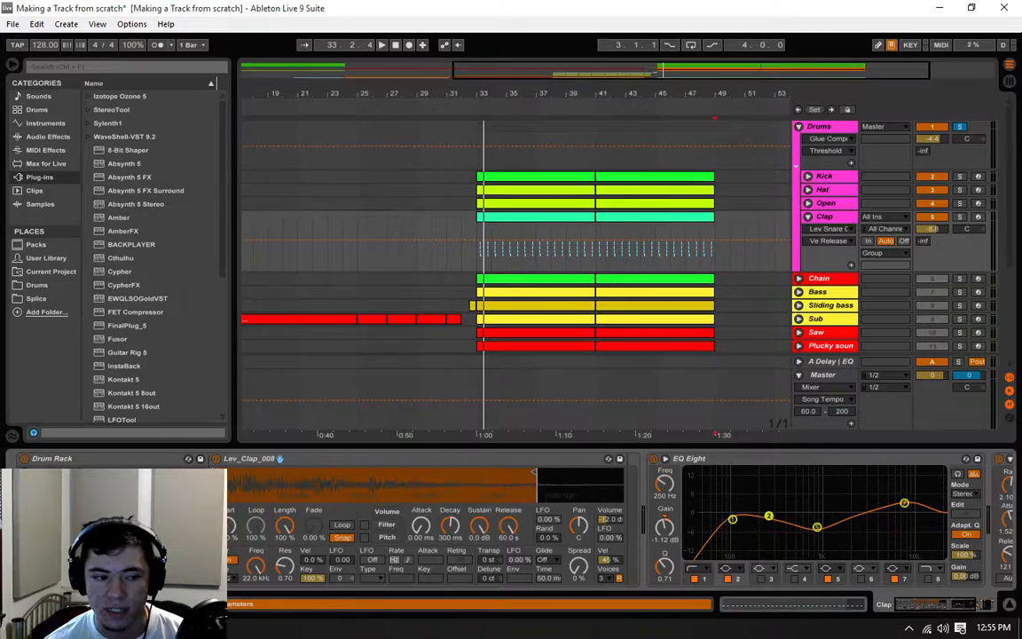
{"action": "left_click", "coordinate": [823, 176]}
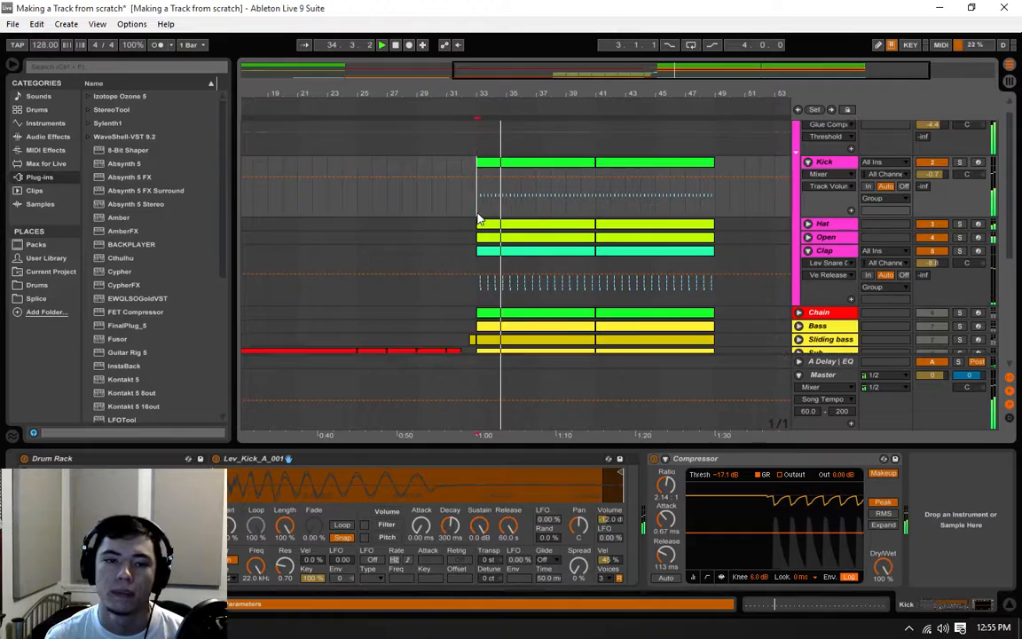
{"action": "left_click", "coordinate": [398, 46]}
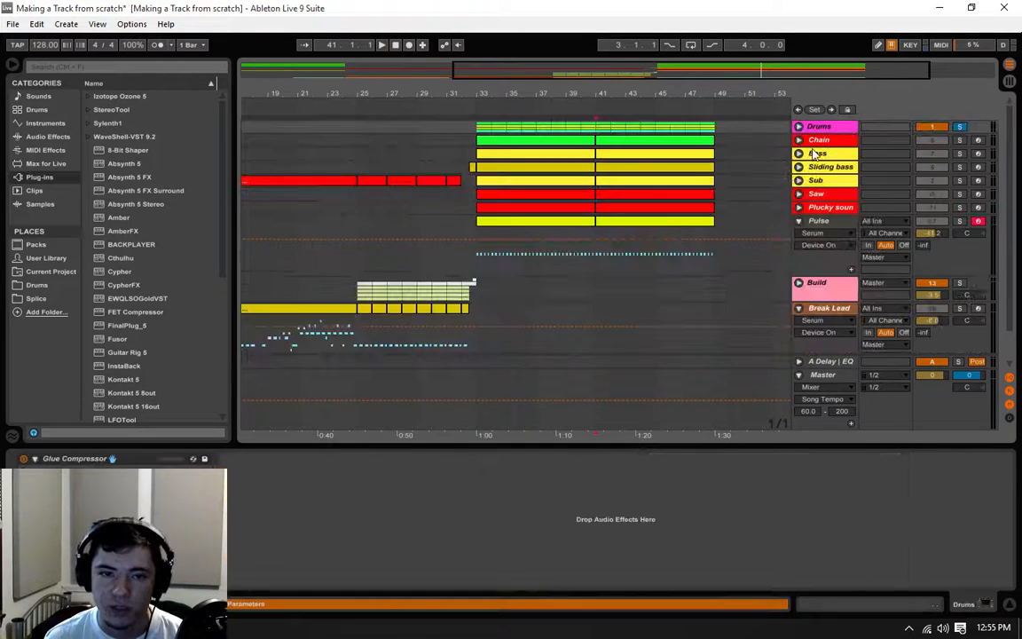
- View the Sliding bass Serum and EQ Eight chain, then bring the Saw and Plucky moon tracks into view
{"action": "left_click", "coordinate": [798, 153]}
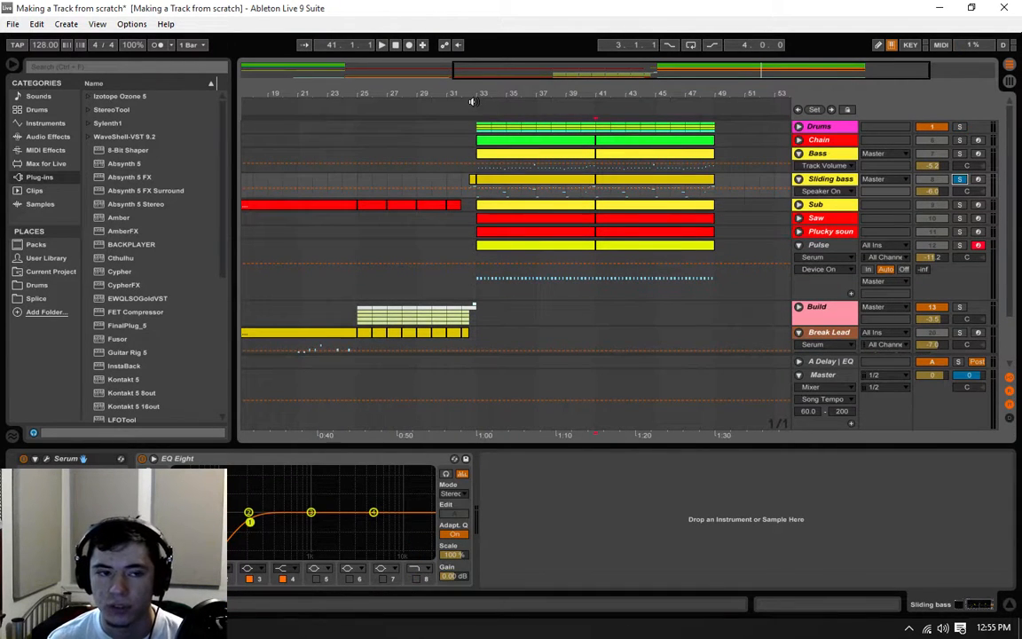
{"action": "left_click", "coordinate": [381, 44]}
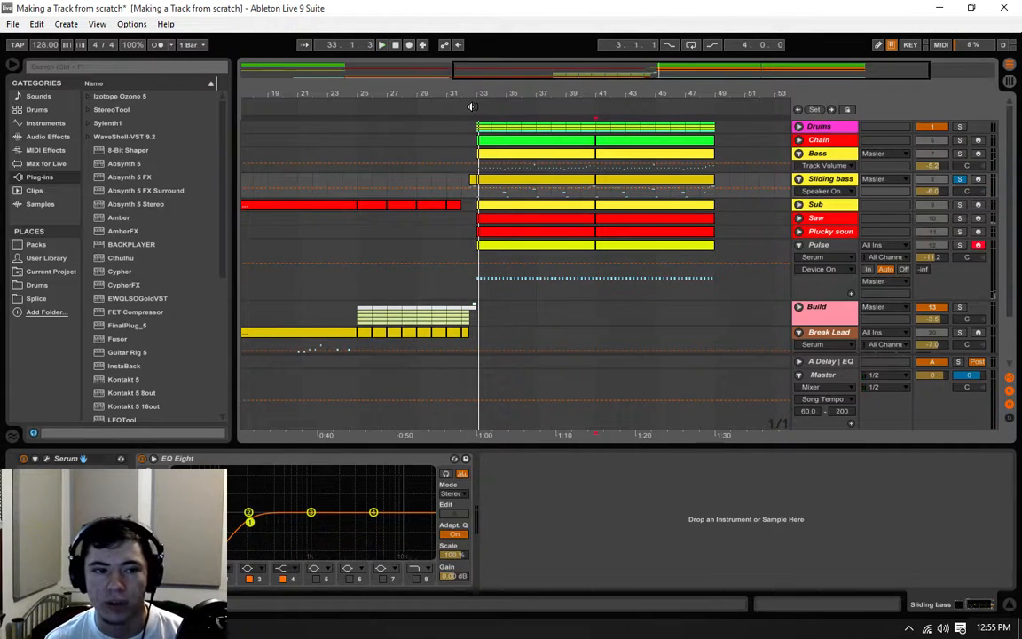
{"action": "left_click", "coordinate": [383, 44]}
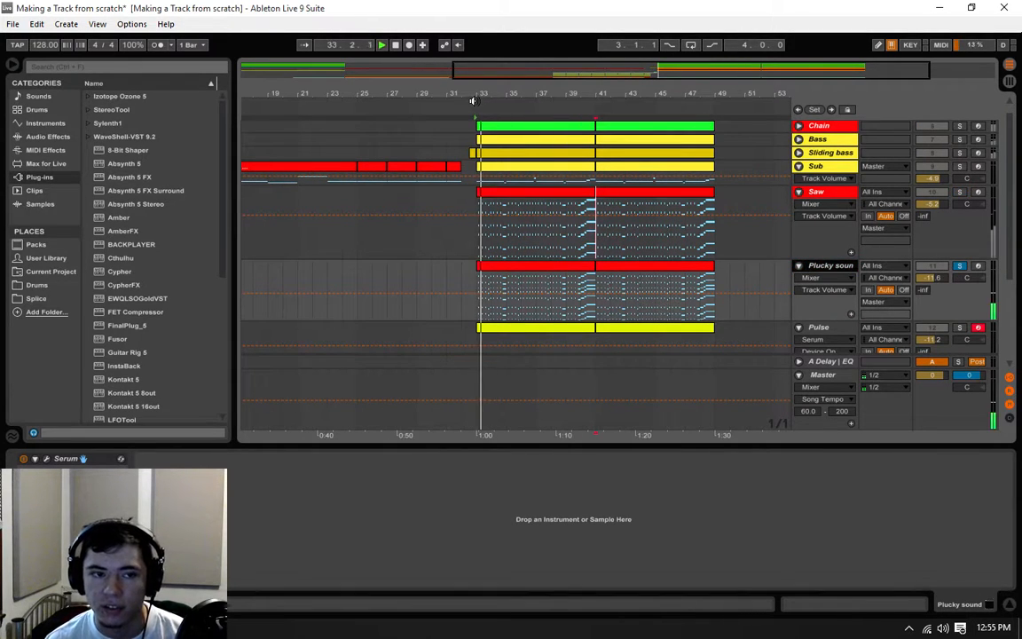
- Check the bass EQ Eight, then return the arrangement view to bar 1
{"action": "left_click", "coordinate": [396, 44]}
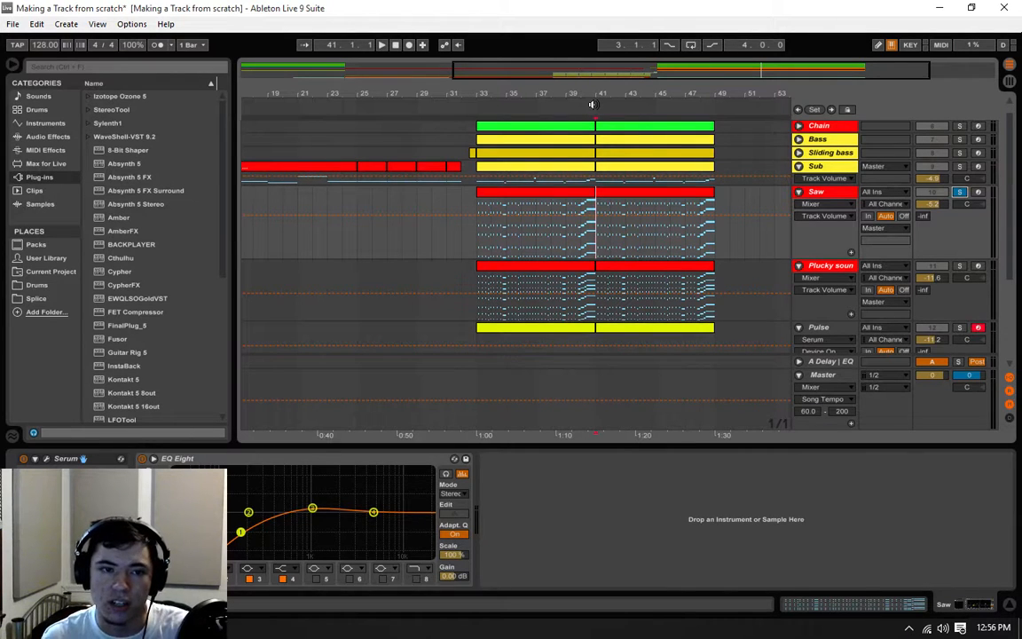
{"action": "left_click", "coordinate": [381, 44]}
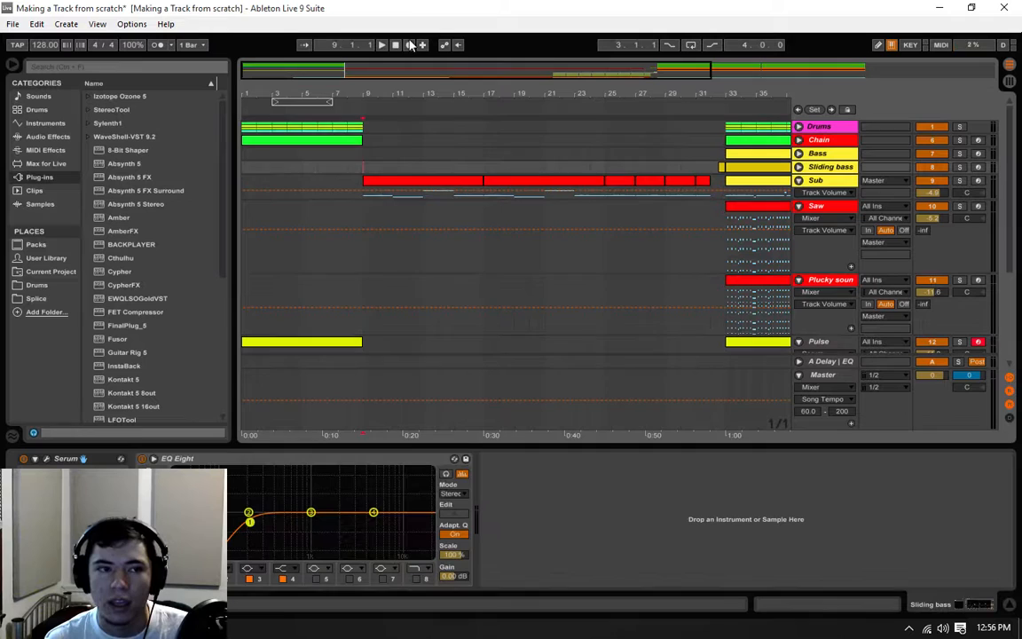
- Play the arrangement from the start through the main drop, then stop
{"action": "left_click", "coordinate": [381, 45]}
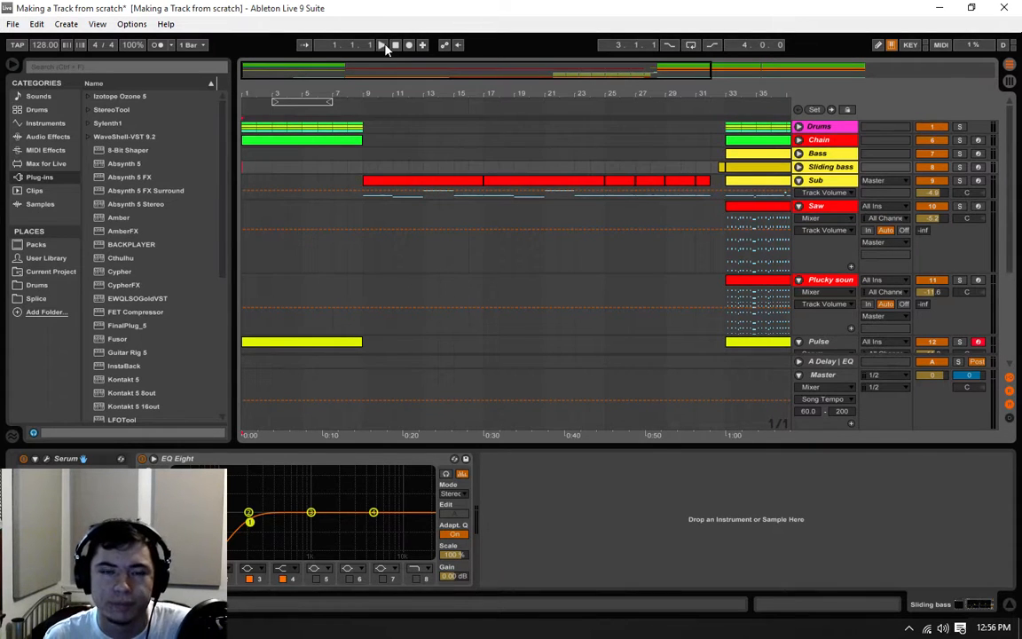
{"action": "left_click", "coordinate": [382, 44]}
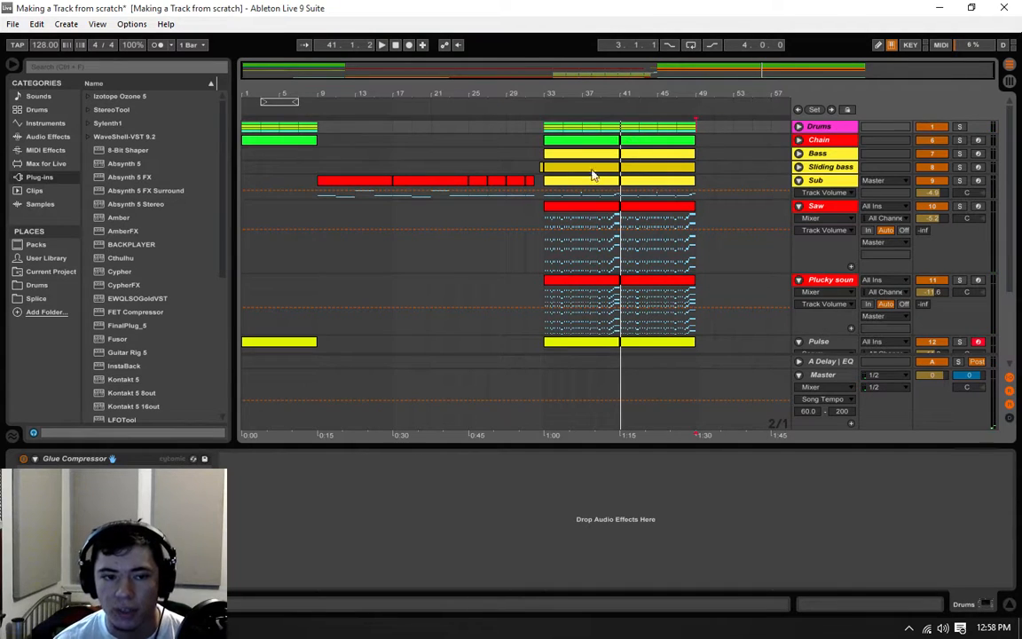
{"action": "mouse_move", "coordinate": [614, 376]}
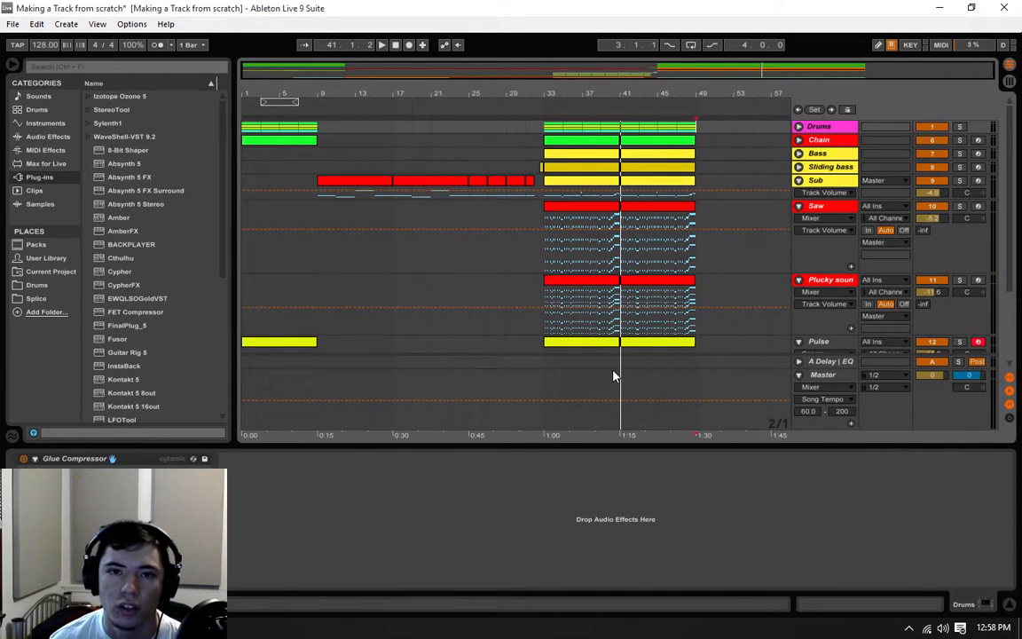